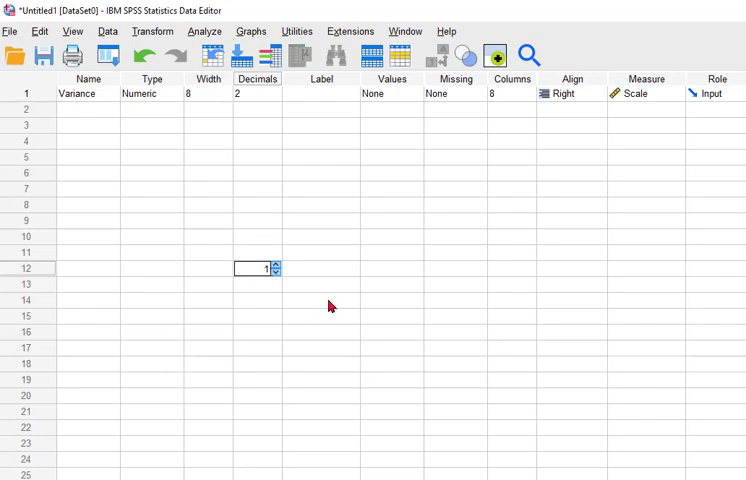
{"action": "mouse_move", "coordinate": [276, 96]}
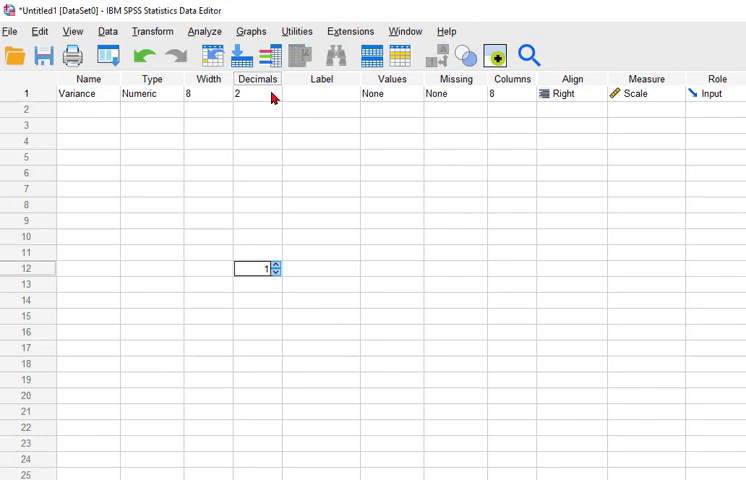
{"action": "mouse_move", "coordinate": [40, 100]}
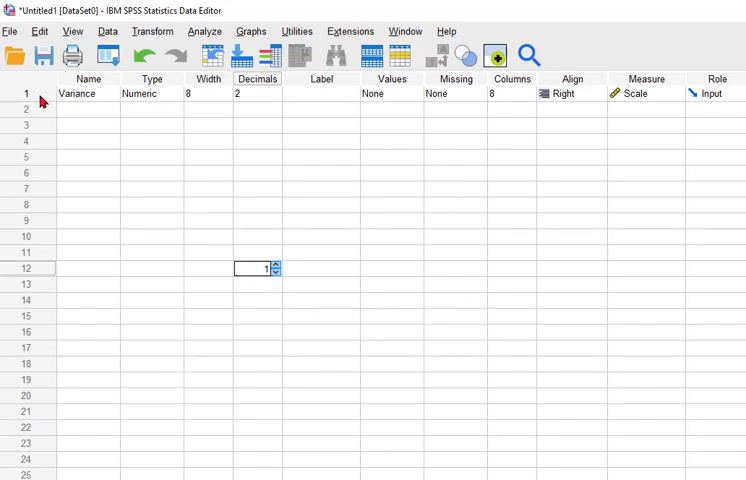
{"action": "mouse_move", "coordinate": [238, 94]}
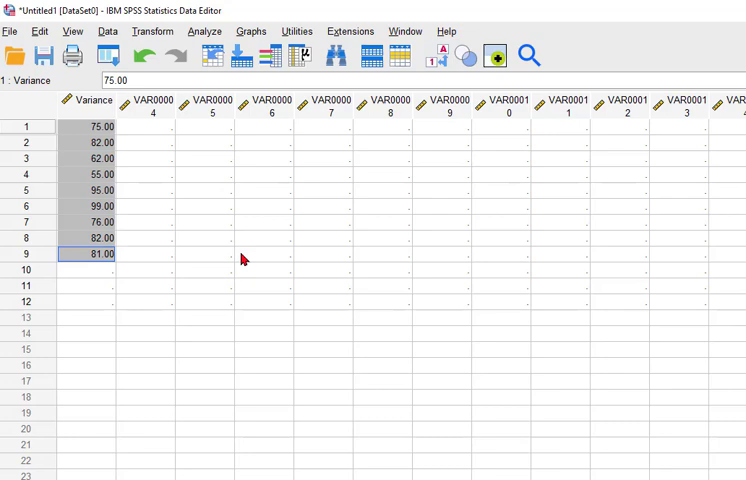
Start a Frequencies analysis on the Variance variable.
{"action": "left_click", "coordinate": [264, 254]}
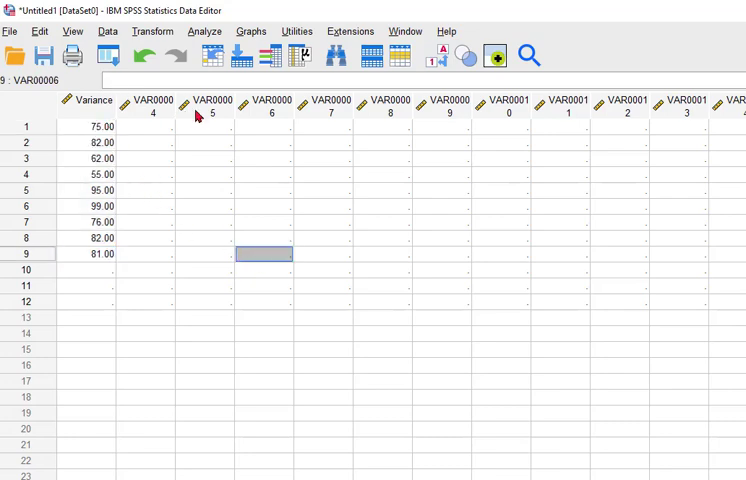
{"action": "left_click", "coordinate": [204, 32]}
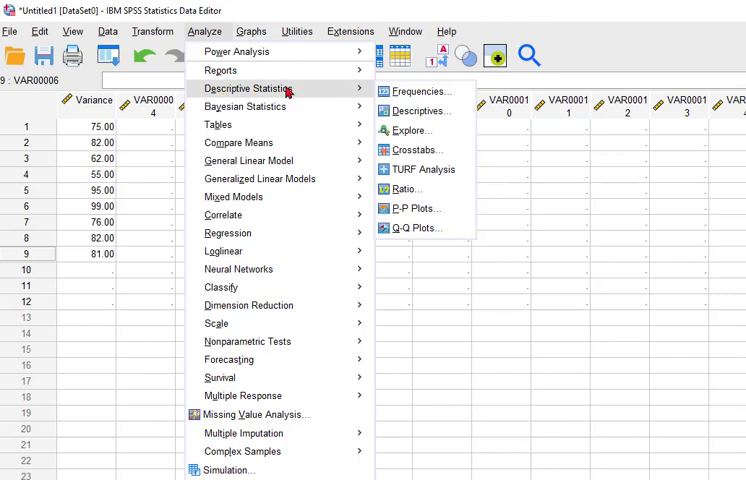
{"action": "left_click", "coordinate": [420, 92]}
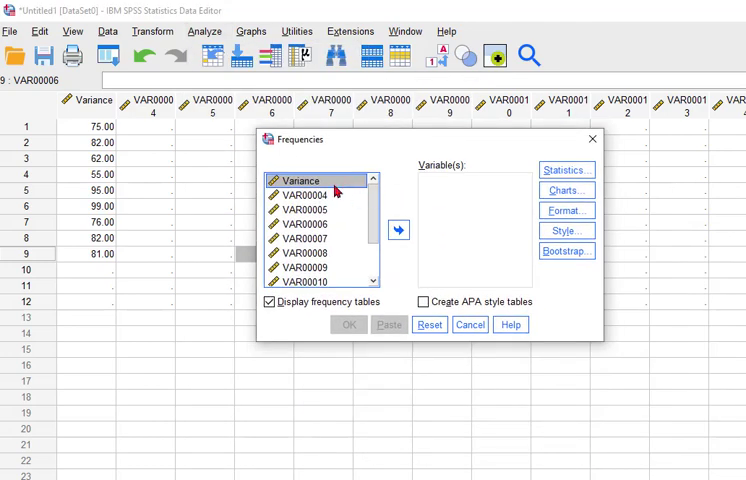
{"action": "left_click", "coordinate": [398, 228]}
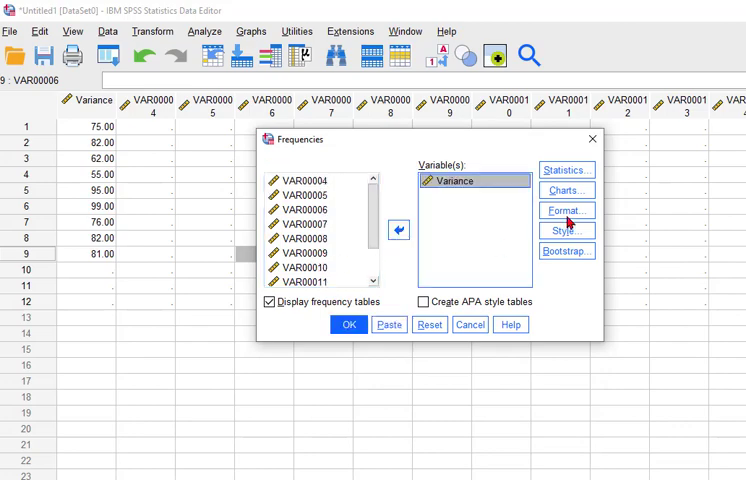
Request the variance statistic and run Frequencies, yielding variance 195.778.
{"action": "left_click", "coordinate": [564, 168]}
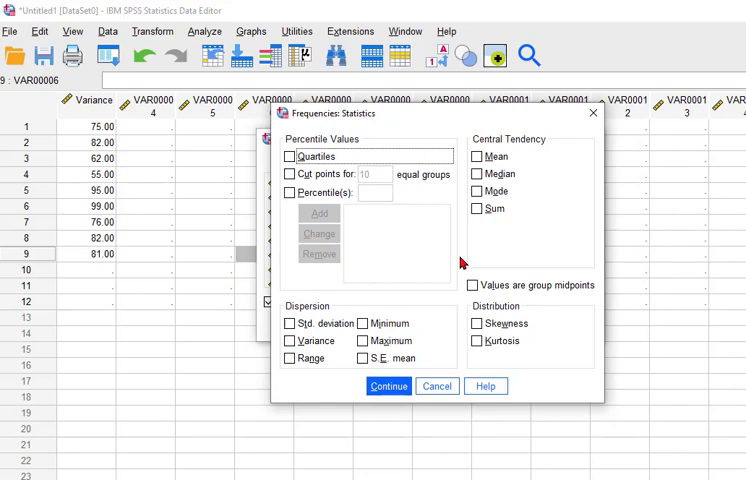
{"action": "left_click", "coordinate": [294, 340]}
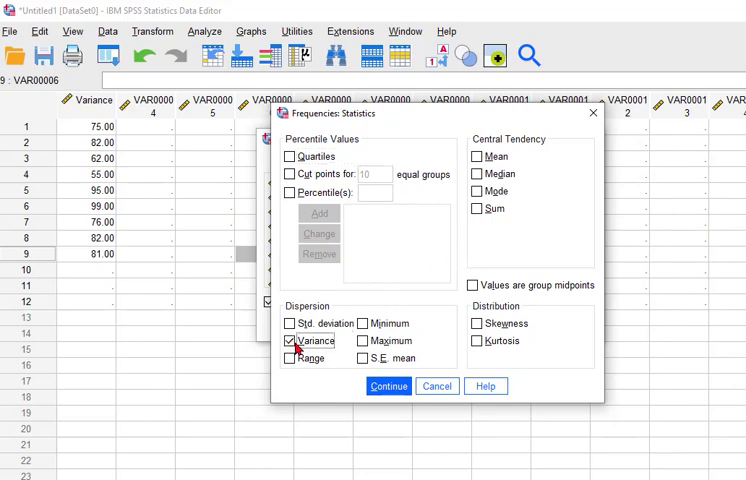
{"action": "left_click", "coordinate": [388, 386]}
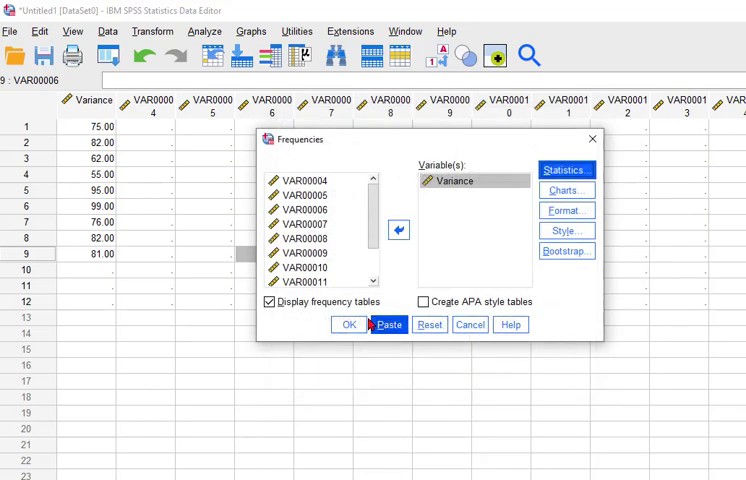
{"action": "left_click", "coordinate": [348, 324]}
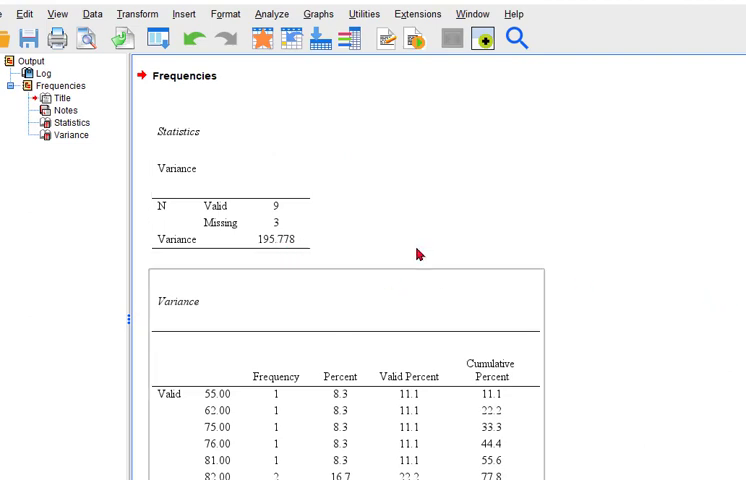
{"action": "left_click", "coordinate": [272, 12]}
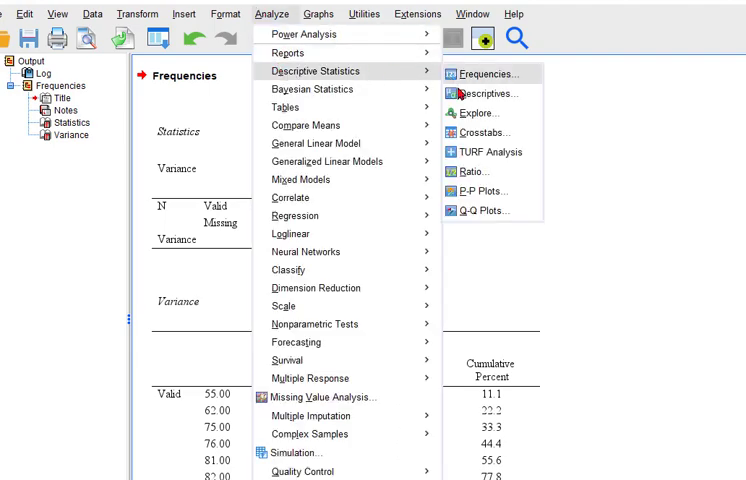
Start a Descriptives analysis on the Variance variable.
{"action": "left_click", "coordinate": [484, 94]}
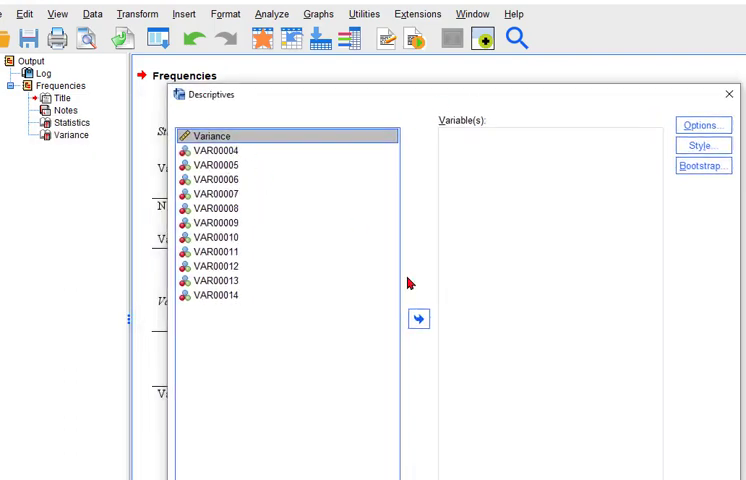
{"action": "left_click", "coordinate": [418, 320]}
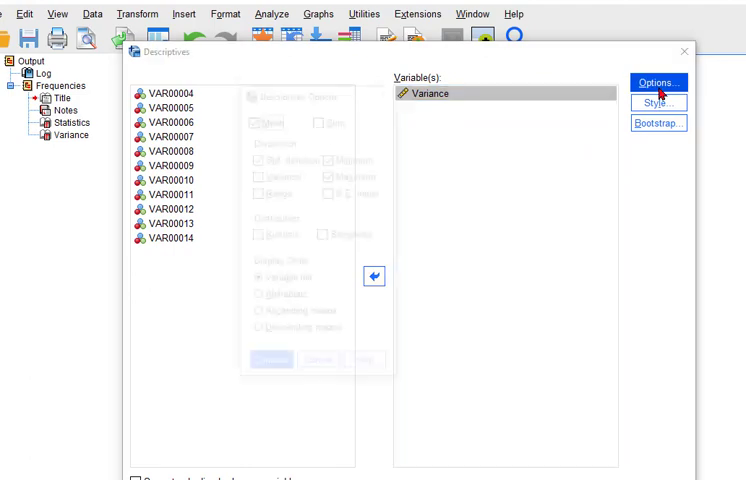
{"action": "left_click", "coordinate": [656, 82]}
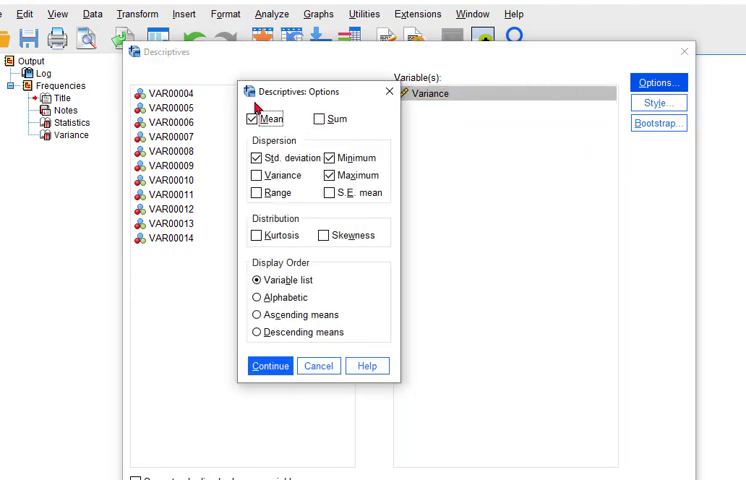
{"action": "mouse_move", "coordinate": [268, 140]}
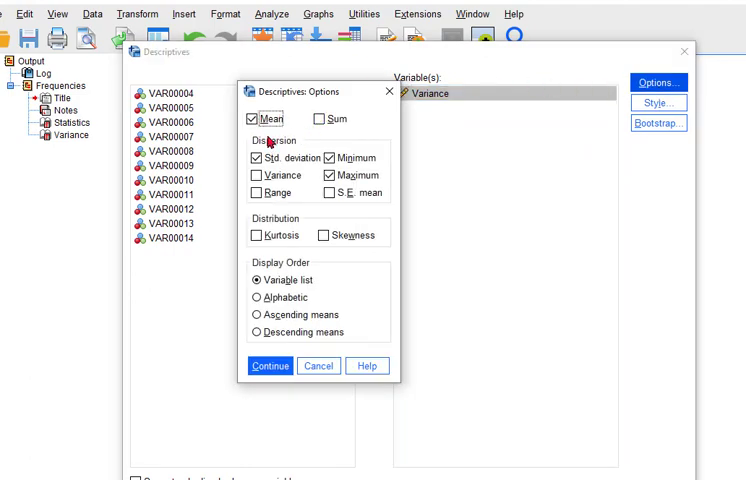
{"action": "mouse_move", "coordinate": [356, 216]}
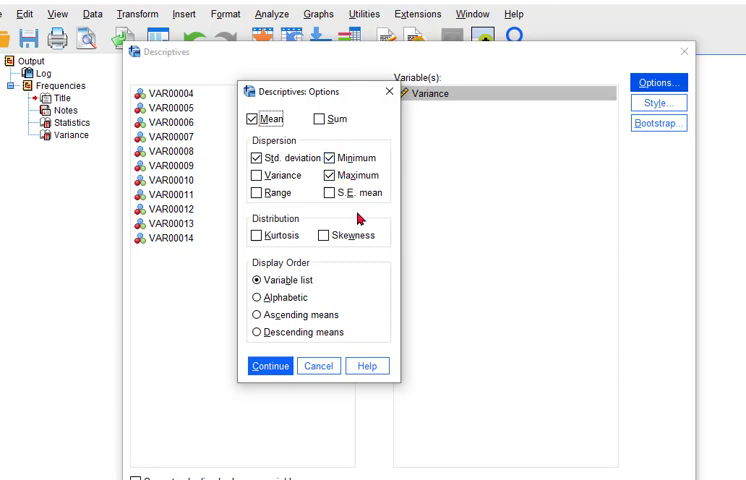
Request only the variance statistic, dropping minimum and maximum, and run Descriptives.
{"action": "left_click", "coordinate": [328, 158]}
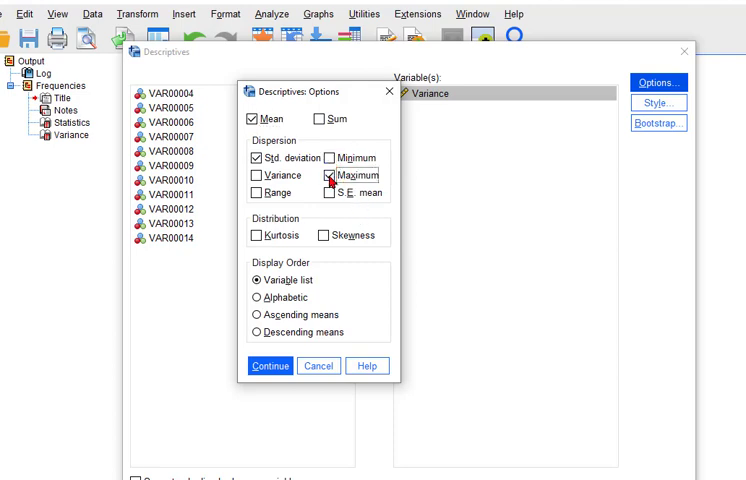
{"action": "left_click", "coordinate": [252, 176]}
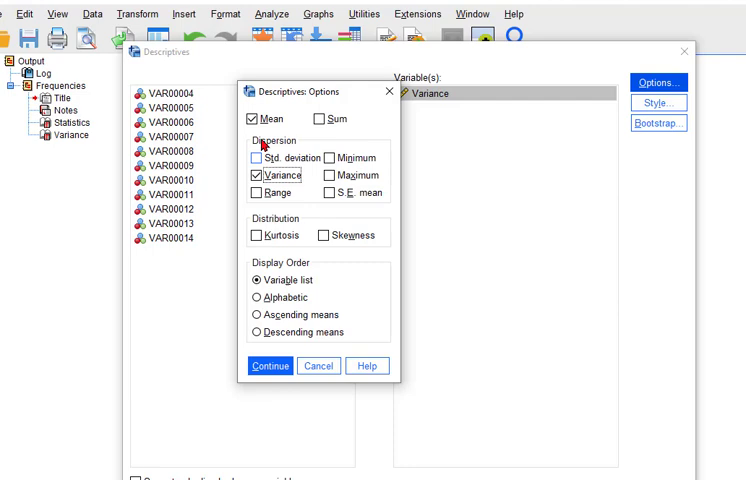
{"action": "left_click", "coordinate": [248, 118]}
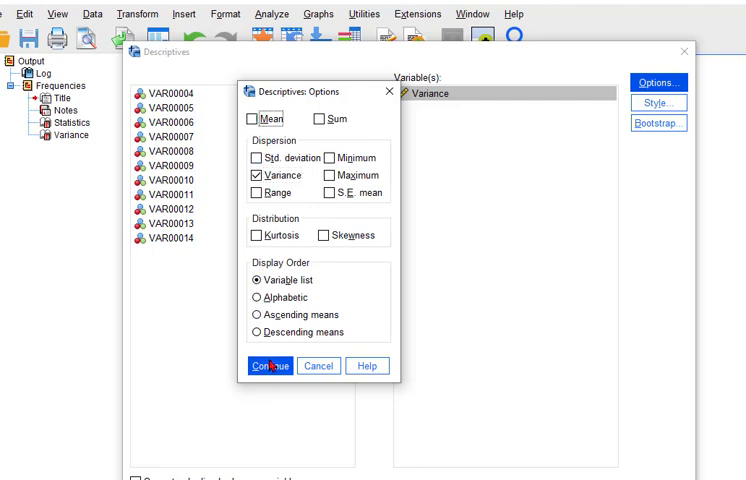
{"action": "left_click", "coordinate": [268, 364]}
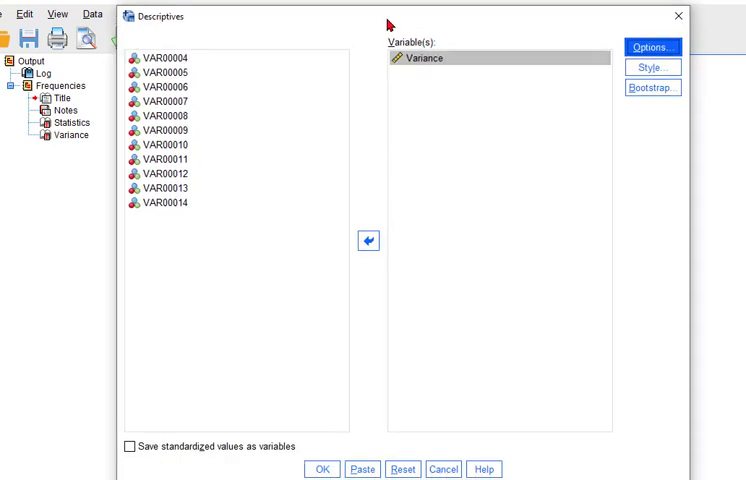
{"action": "left_click", "coordinate": [320, 468]}
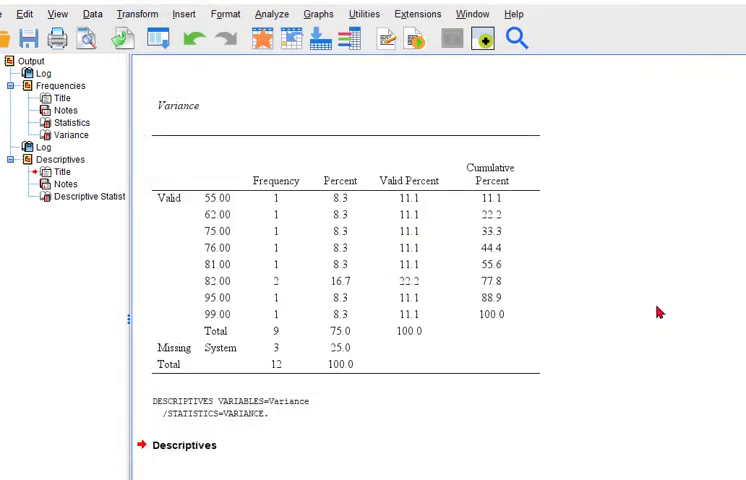
{"action": "mouse_move", "coordinate": [654, 272]}
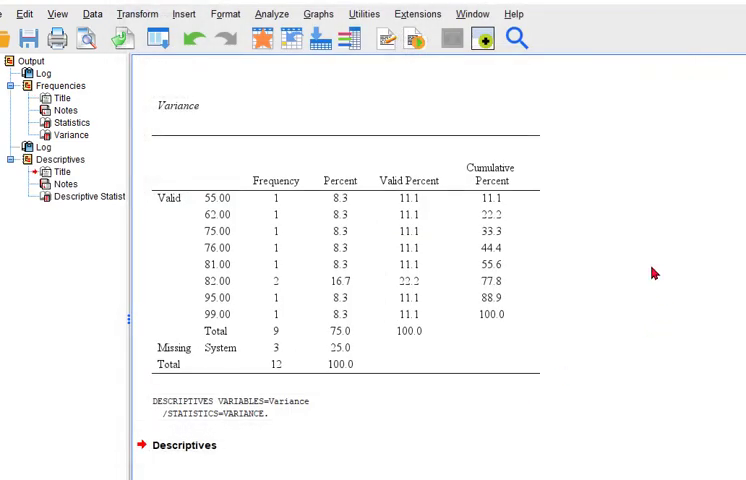
{"action": "scroll", "scroll_direction": "down", "scroll_amount": 3}
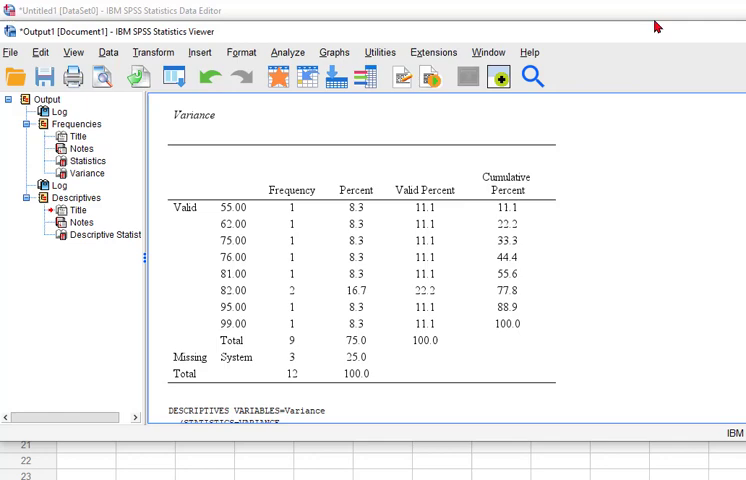
{"action": "scroll", "scroll_direction": "down", "scroll_amount": 3}
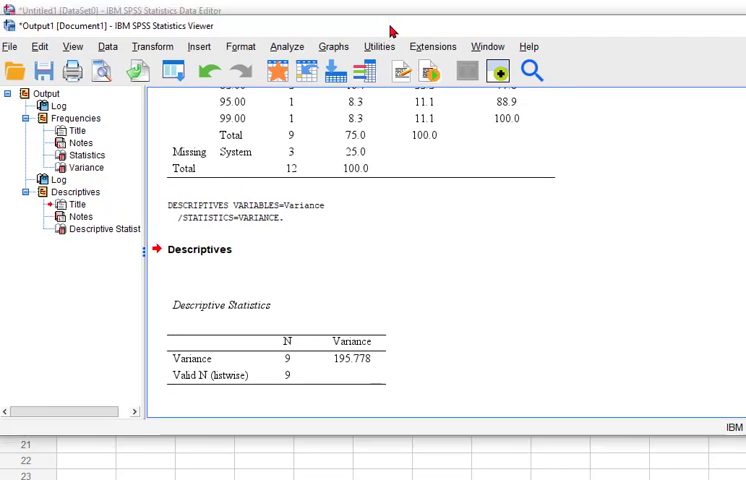
{"action": "left_click", "coordinate": [268, 46]}
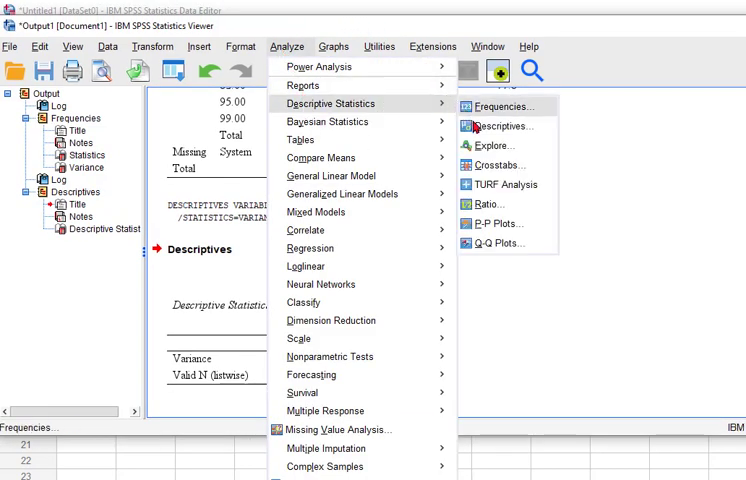
Set up an Explore analysis on Variance with descriptive statistics requested.
{"action": "left_click", "coordinate": [492, 144]}
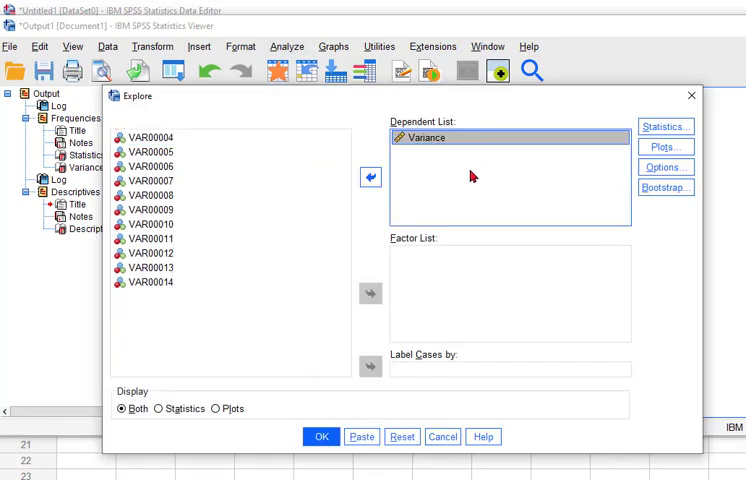
{"action": "left_click", "coordinate": [664, 126]}
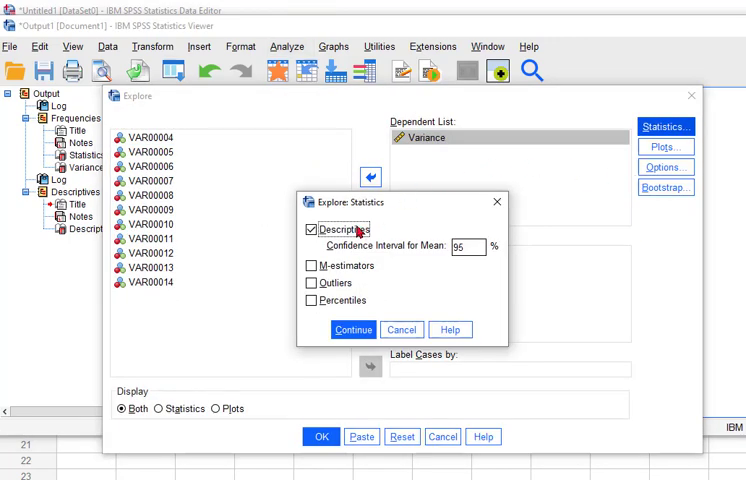
{"action": "mouse_move", "coordinate": [328, 244]}
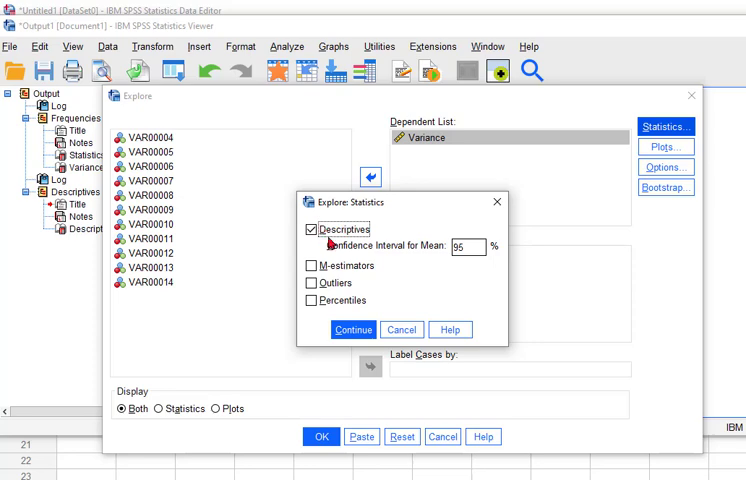
{"action": "left_click", "coordinate": [352, 328]}
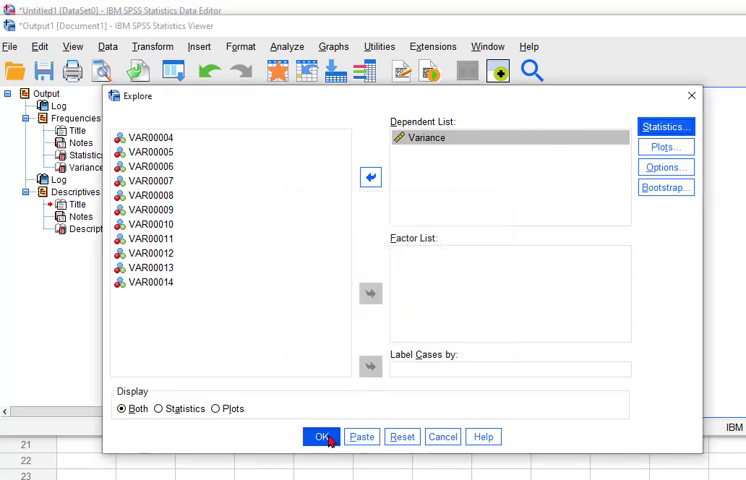
Run Explore and view its Descriptives table reporting variance 195.778.
{"action": "left_click", "coordinate": [320, 436]}
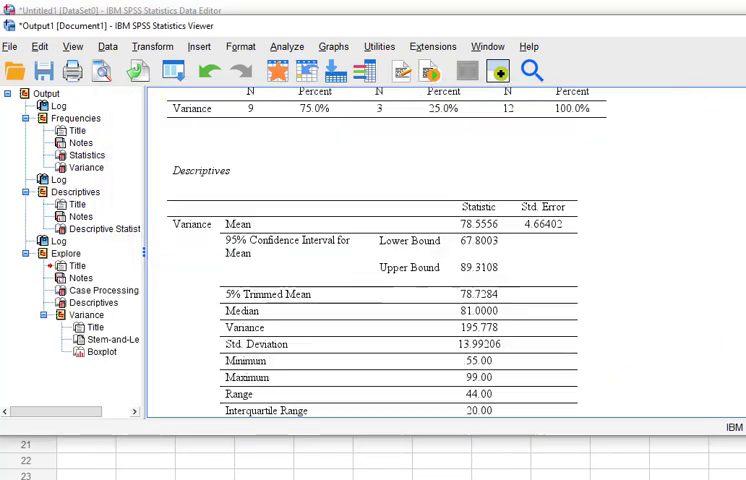
{"action": "scroll", "scroll_direction": "down", "scroll_amount": 3}
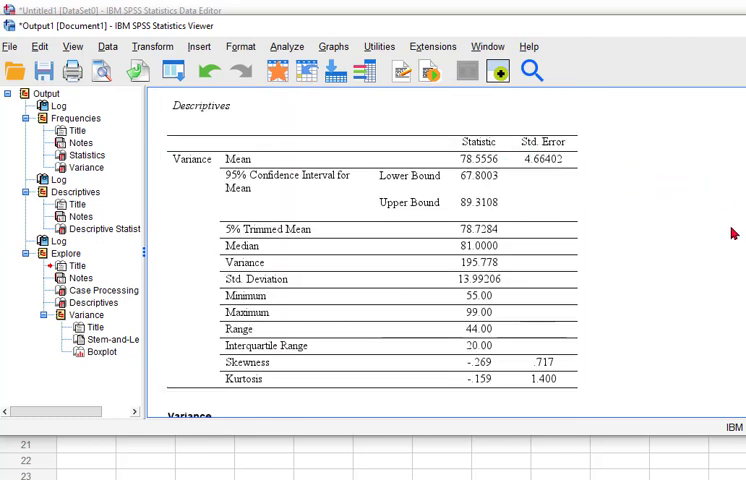
{"action": "scroll", "scroll_direction": "up", "scroll_amount": 3}
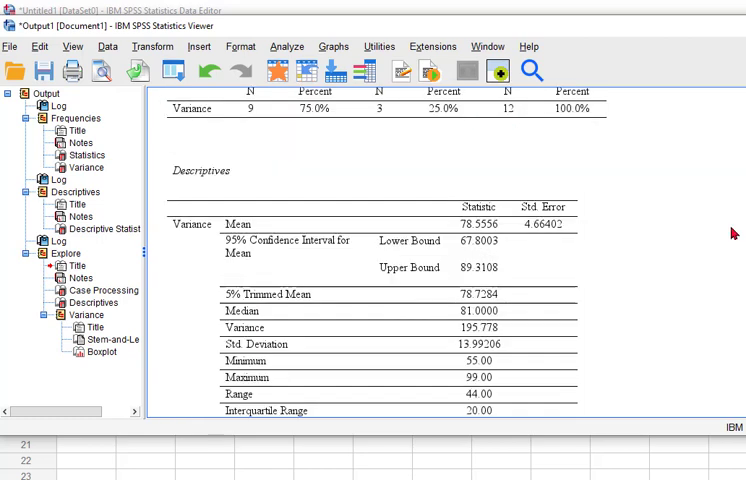
{"action": "scroll", "scroll_direction": "down", "scroll_amount": 3}
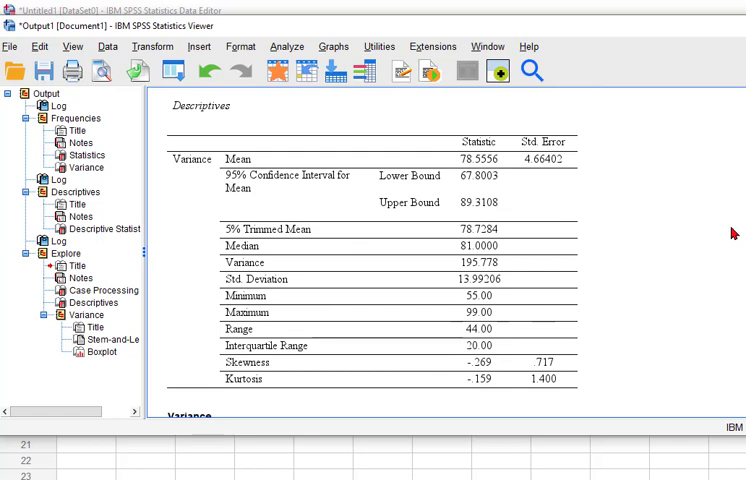
{"action": "mouse_move", "coordinate": [248, 144]}
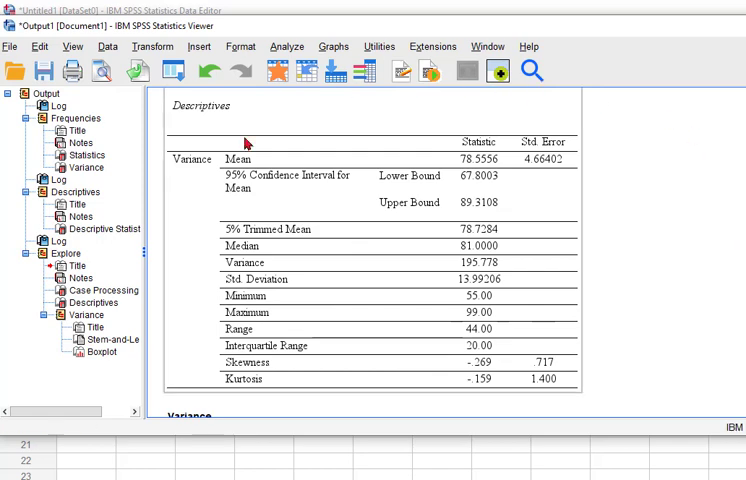
{"action": "mouse_move", "coordinate": [344, 240]}
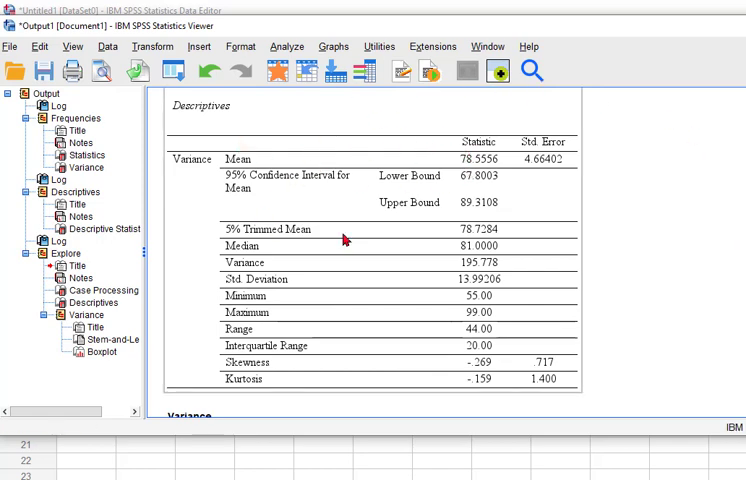
{"action": "mouse_move", "coordinate": [484, 248]}
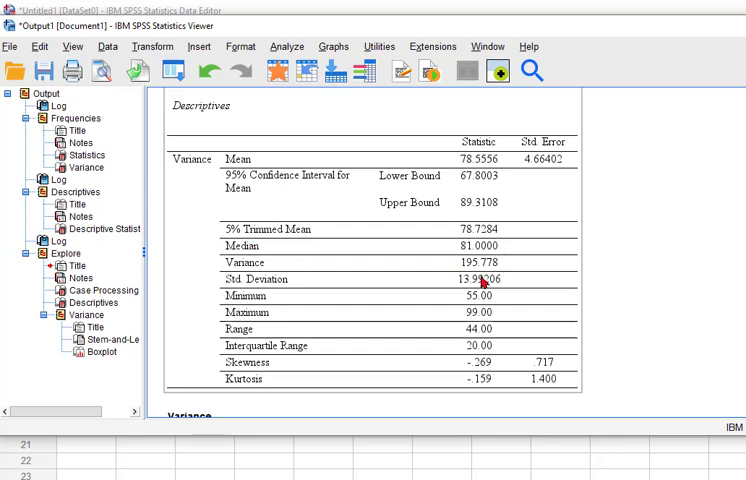
{"action": "mouse_move", "coordinate": [484, 280]}
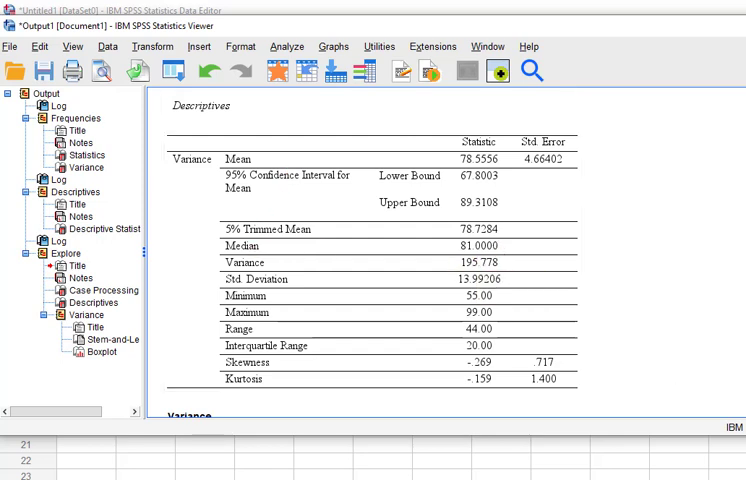